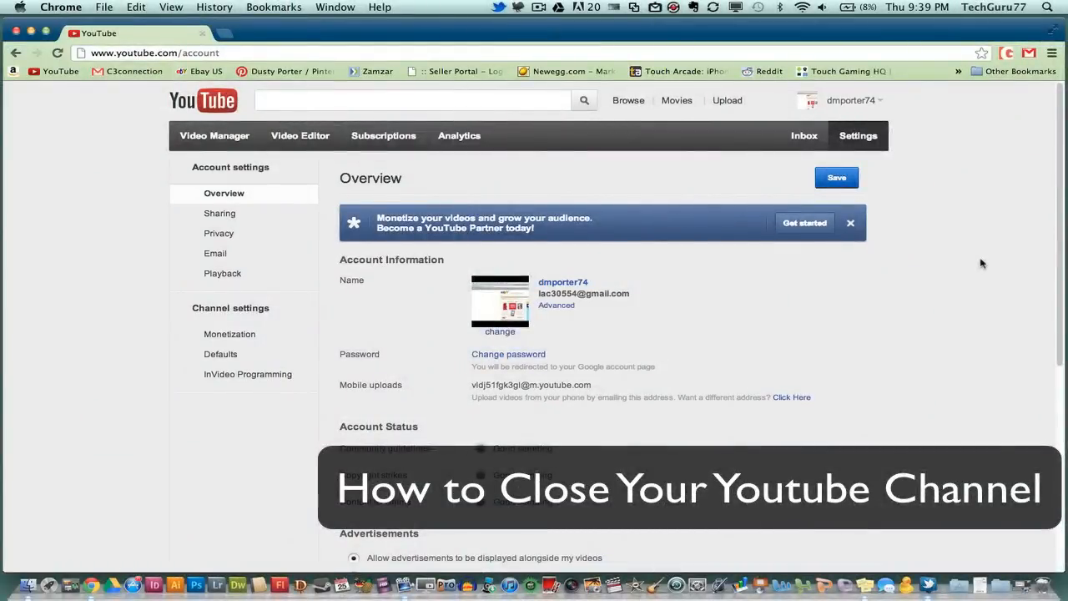
{"action": "mouse_move", "coordinate": [844, 286]}
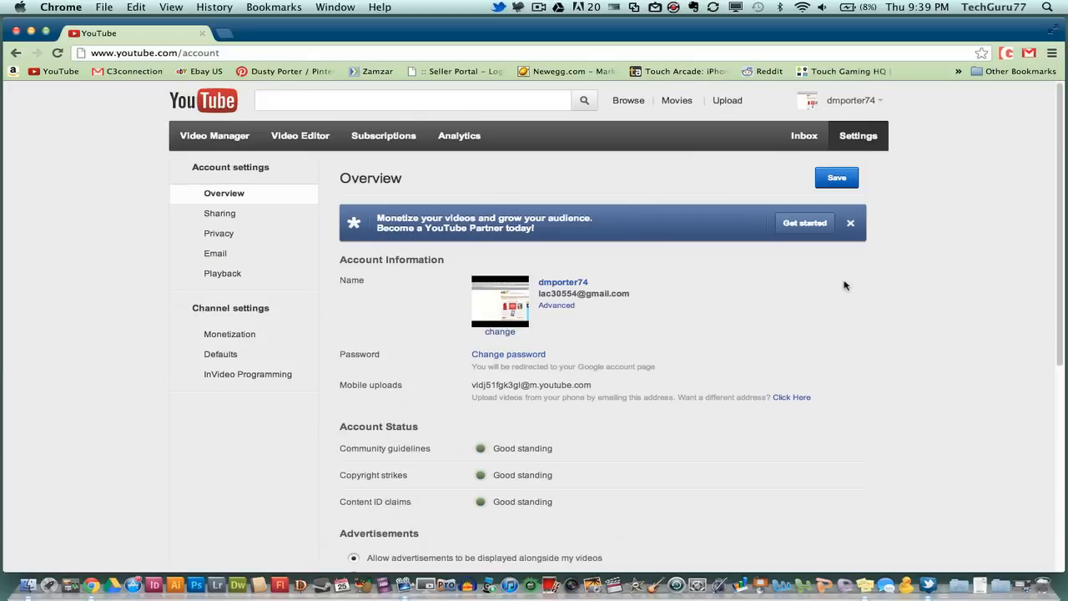
{"action": "mouse_move", "coordinate": [760, 309]}
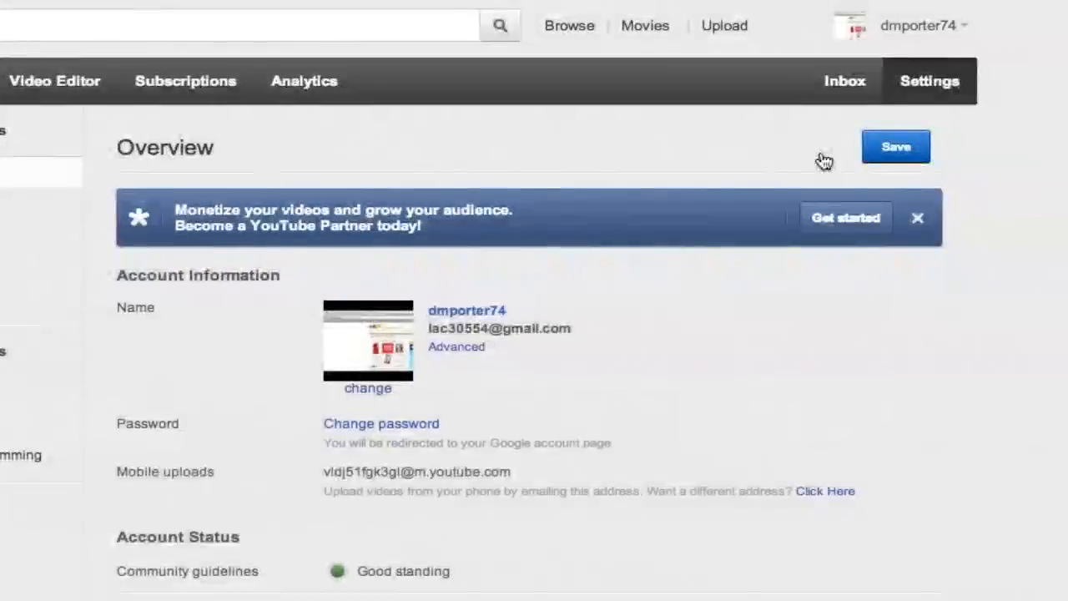
{"action": "mouse_move", "coordinate": [370, 327]}
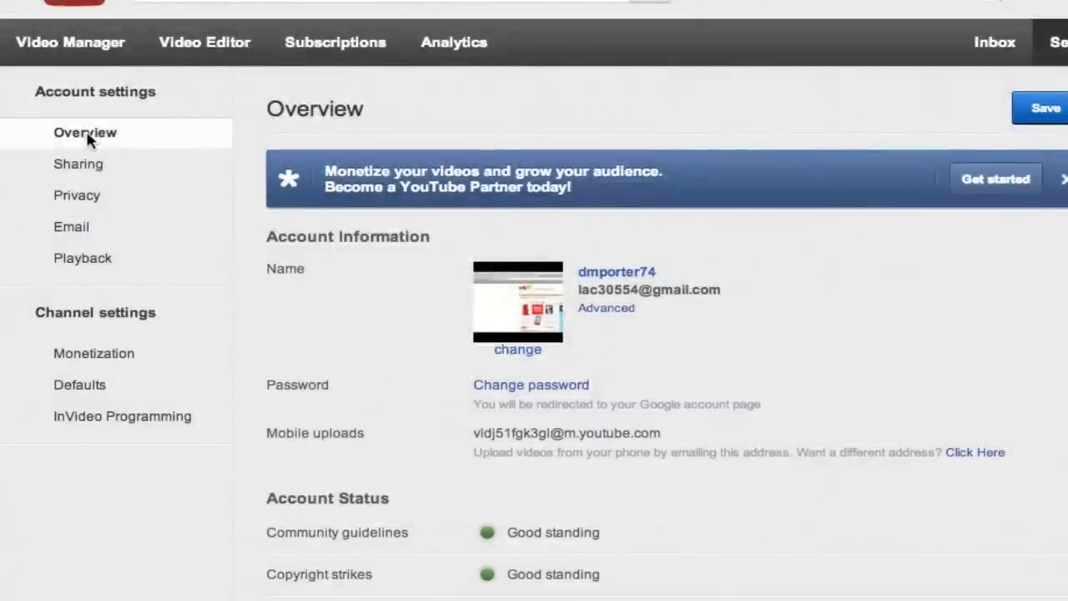
{"action": "mouse_move", "coordinate": [154, 147]}
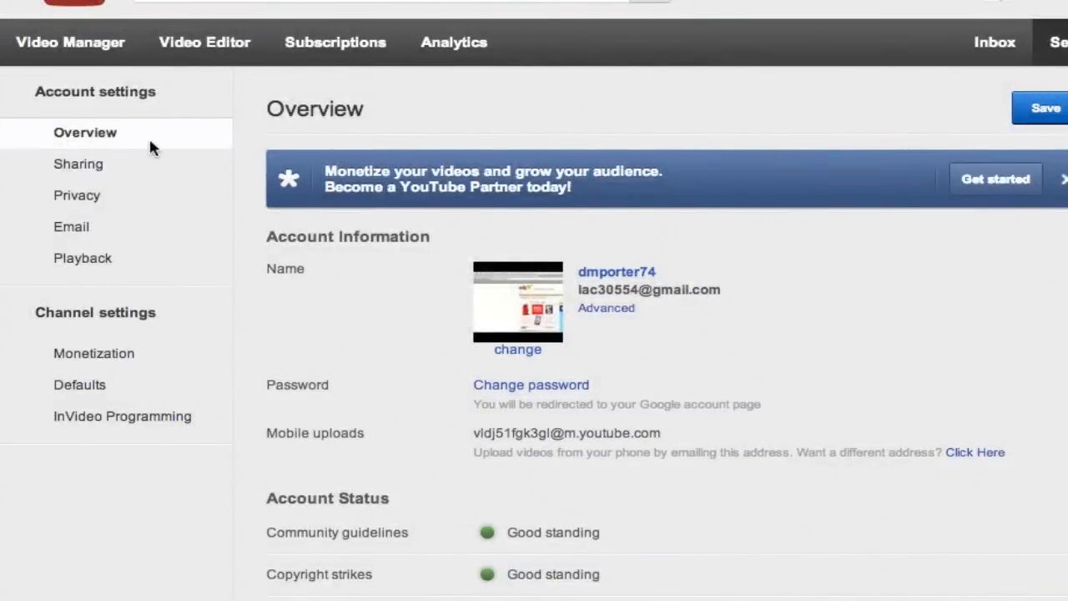
{"action": "mouse_move", "coordinate": [748, 336]}
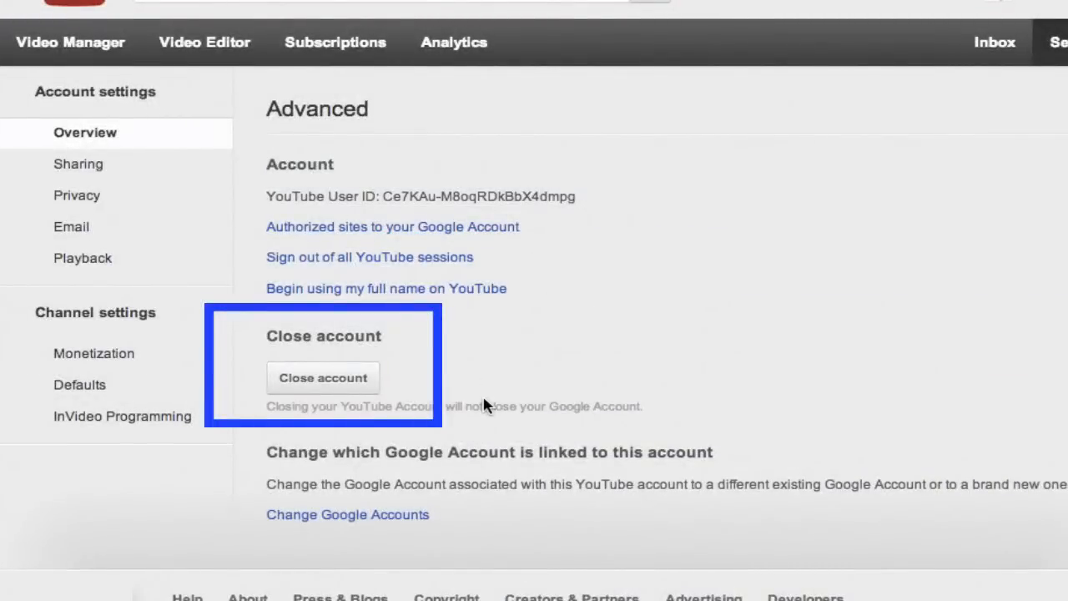
{"action": "mouse_move", "coordinate": [543, 400]}
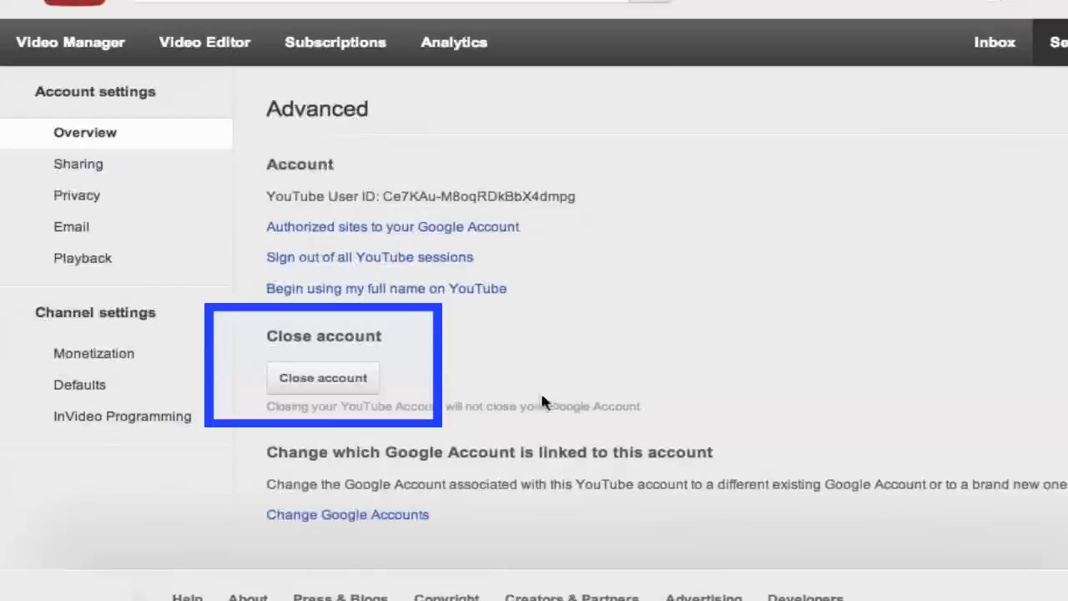
Step: Start closing the account, bringing up YouTube's Close account confirmation dialog
{"action": "left_click", "coordinate": [324, 377]}
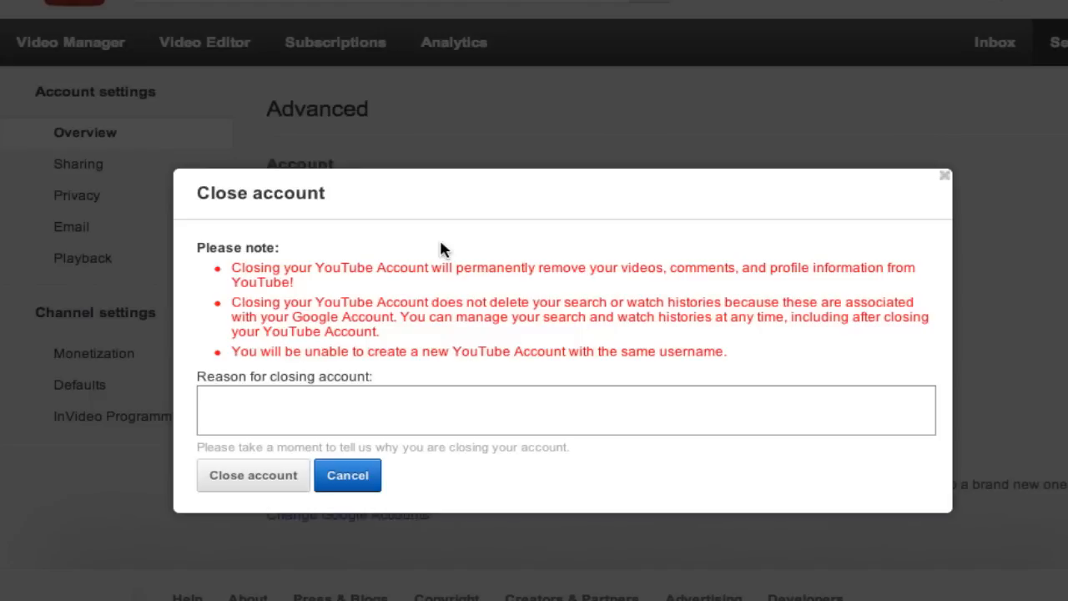
{"action": "mouse_move", "coordinate": [331, 411]}
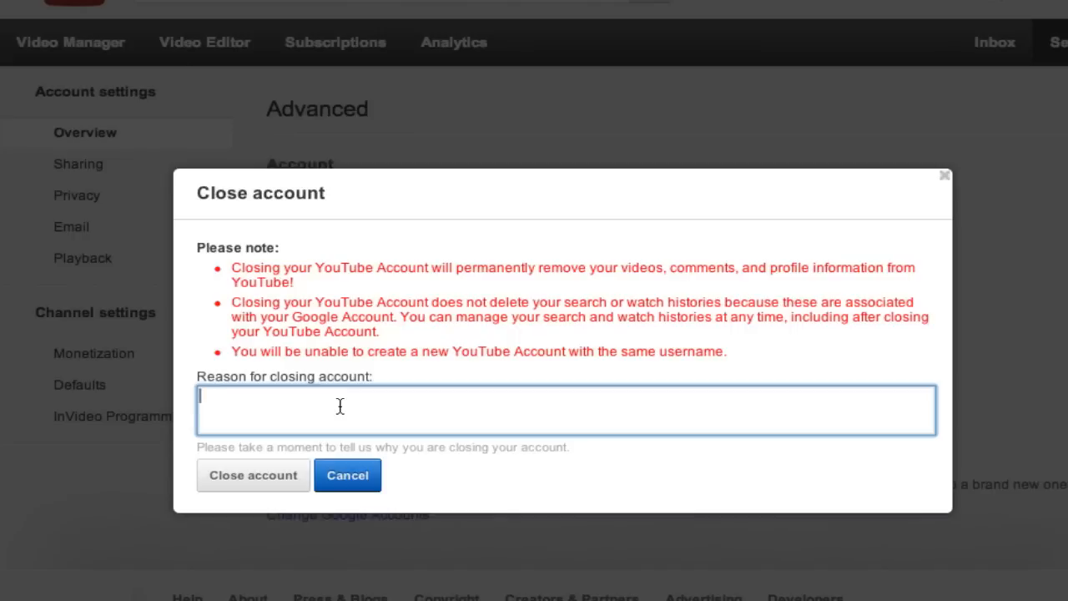
{"action": "mouse_move", "coordinate": [394, 361]}
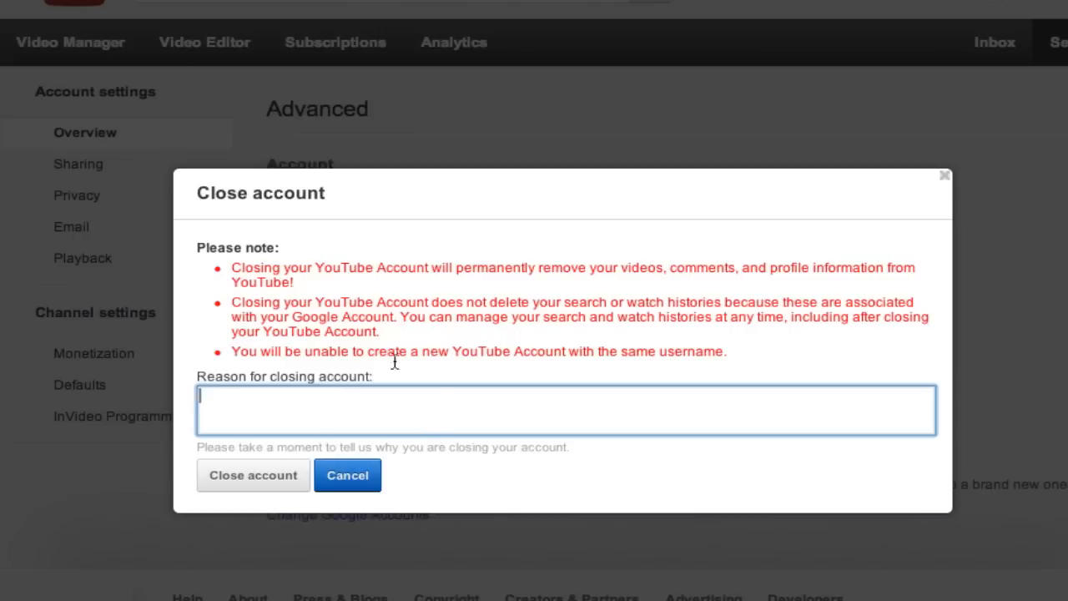
{"action": "mouse_move", "coordinate": [420, 342]}
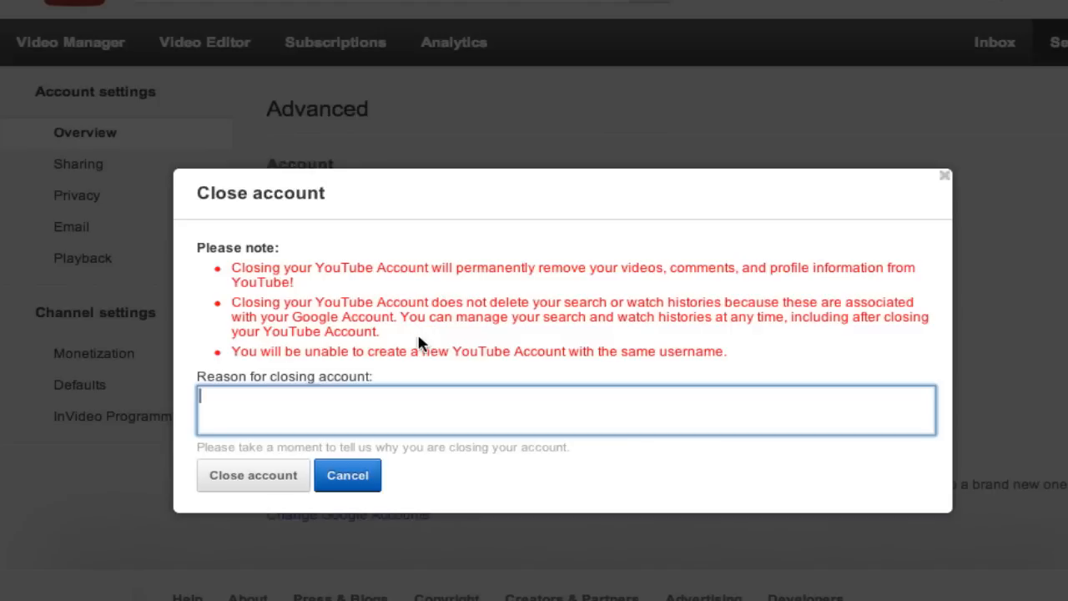
{"action": "mouse_move", "coordinate": [271, 420]}
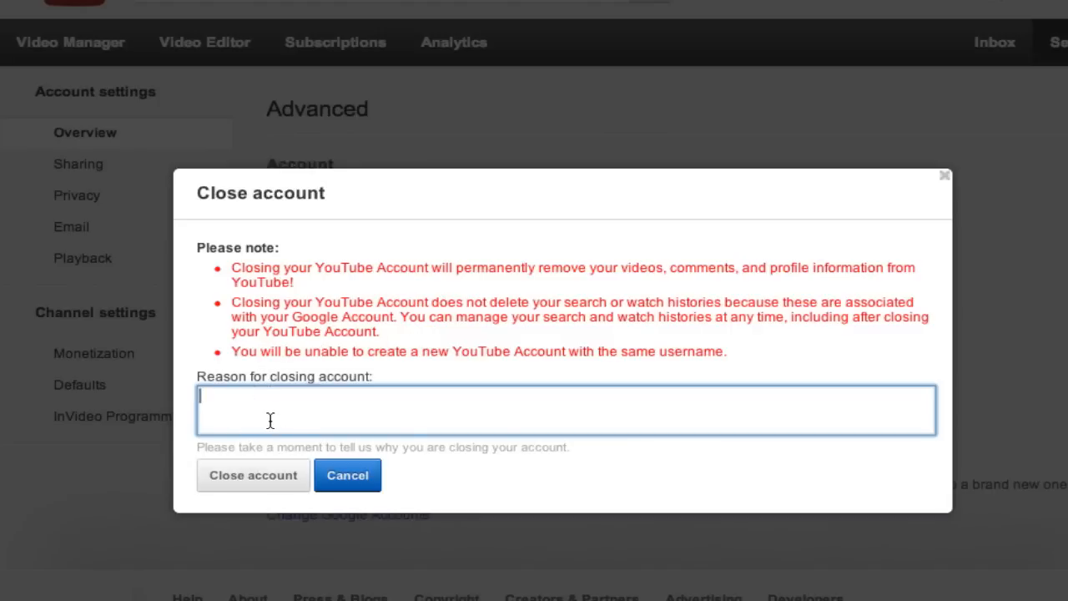
Step: Enter 'hjlkhjklhl' as the reason for closing and submit the account closure
{"action": "type", "text": "hjlkhjklhl"}
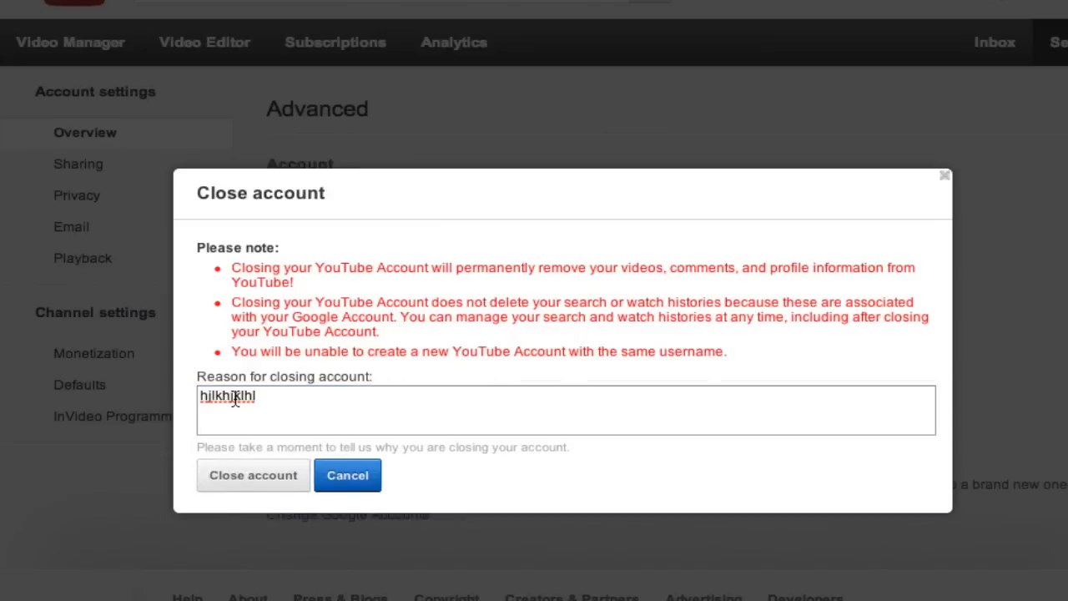
{"action": "left_click", "coordinate": [347, 474]}
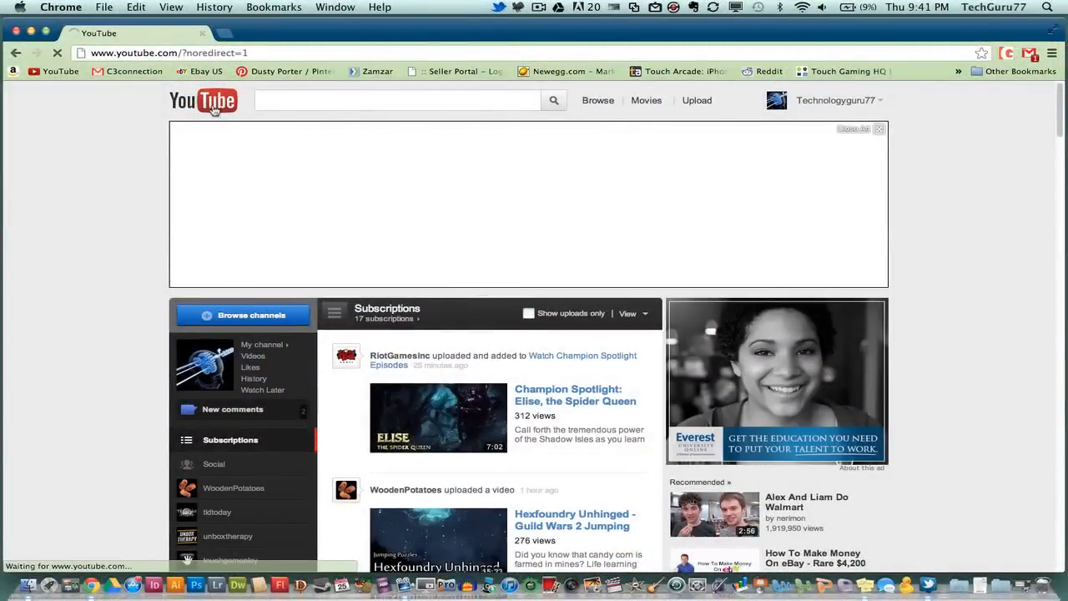
Step: Go to My Channel from the account dropdown, landing on Technologyguru77's channel page
{"action": "left_click", "coordinate": [834, 100]}
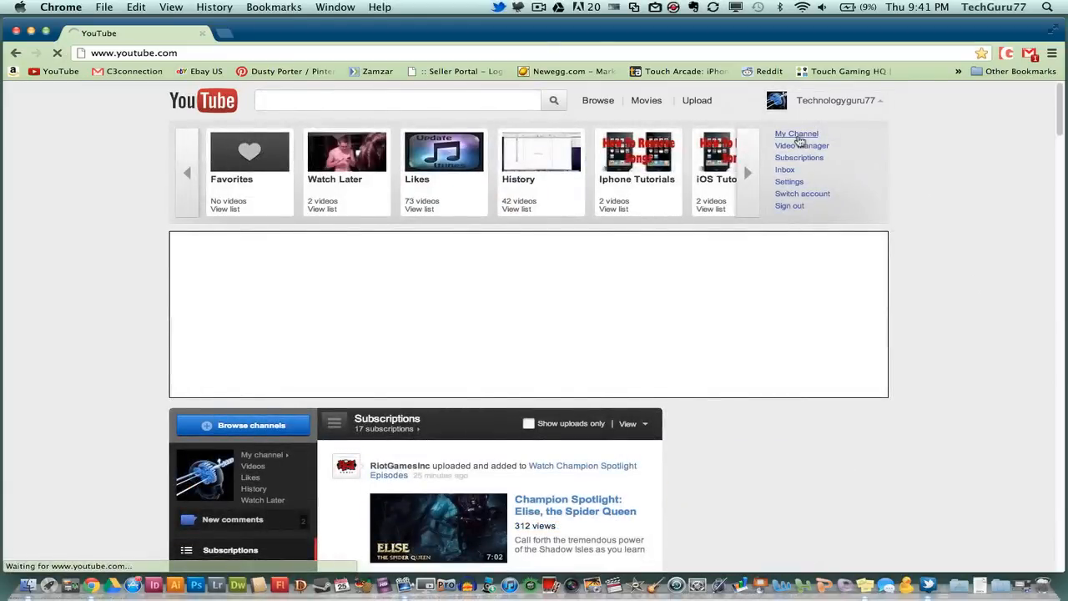
{"action": "left_click", "coordinate": [797, 134]}
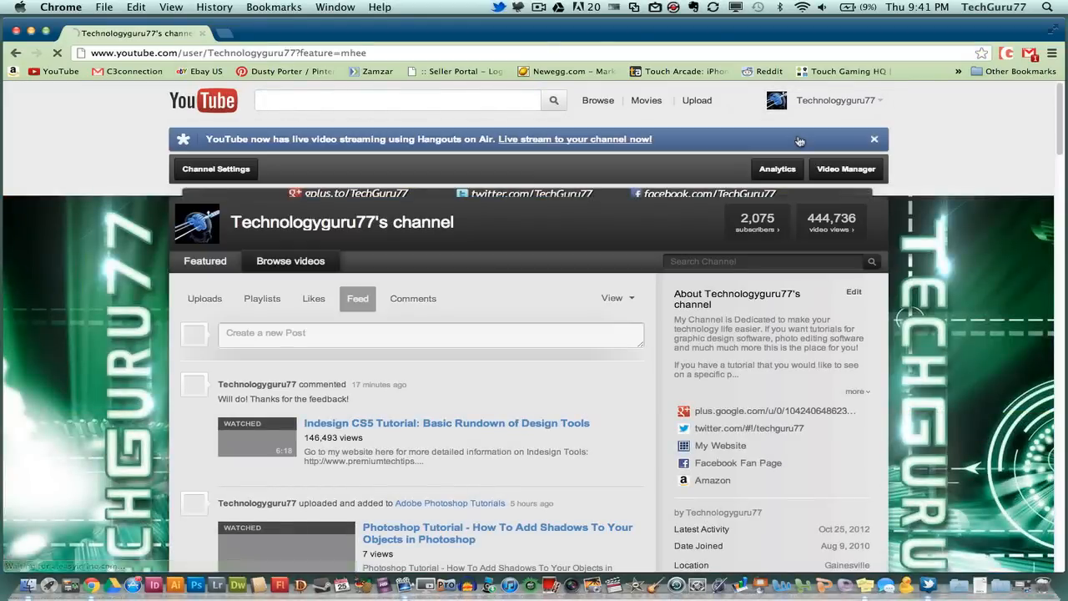